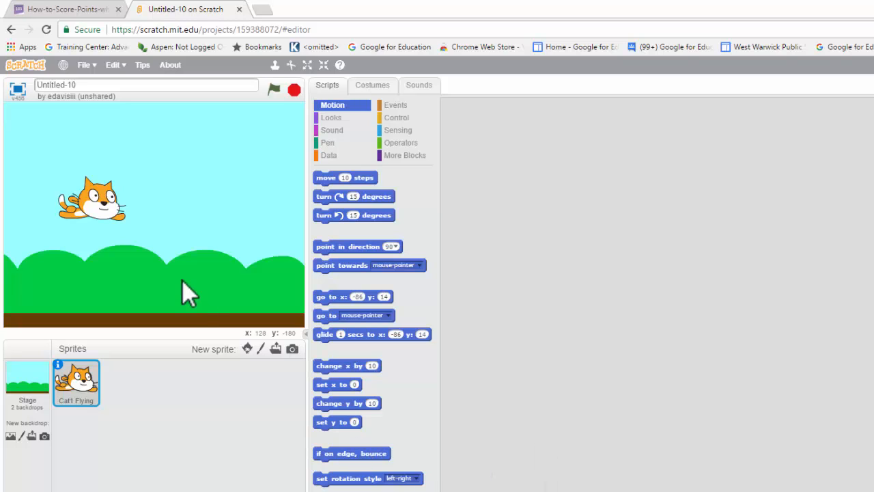
{"action": "mouse_move", "coordinate": [164, 262]}
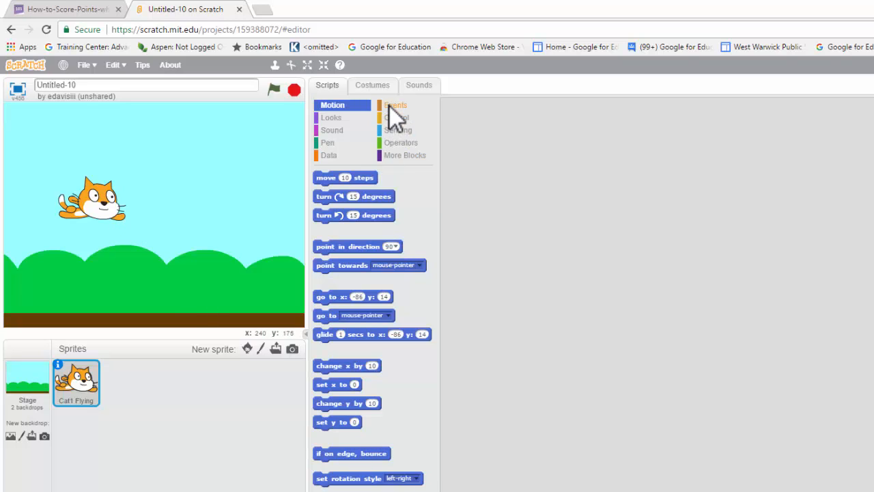
Start the cat's first script with a 'when green flag clicked' hat block from Events.
{"action": "left_click", "coordinate": [397, 104]}
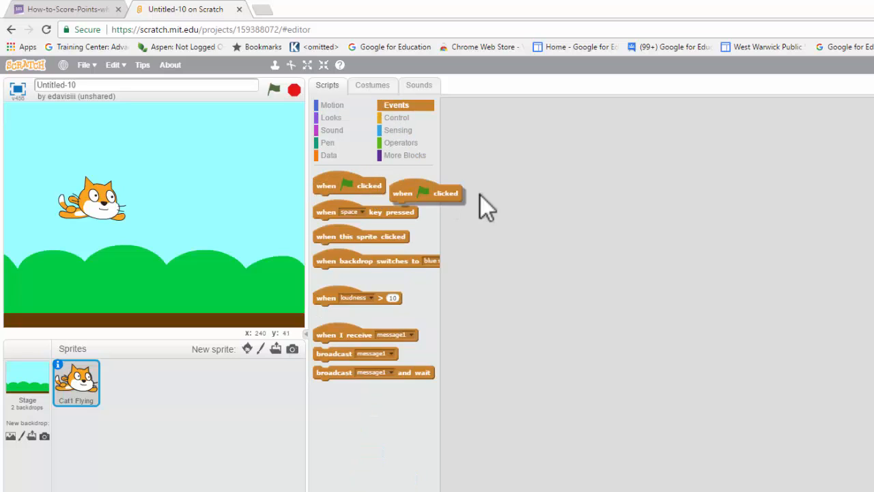
{"action": "left_click_drag", "start_coordinate": [426, 192], "coordinate": [588, 189]}
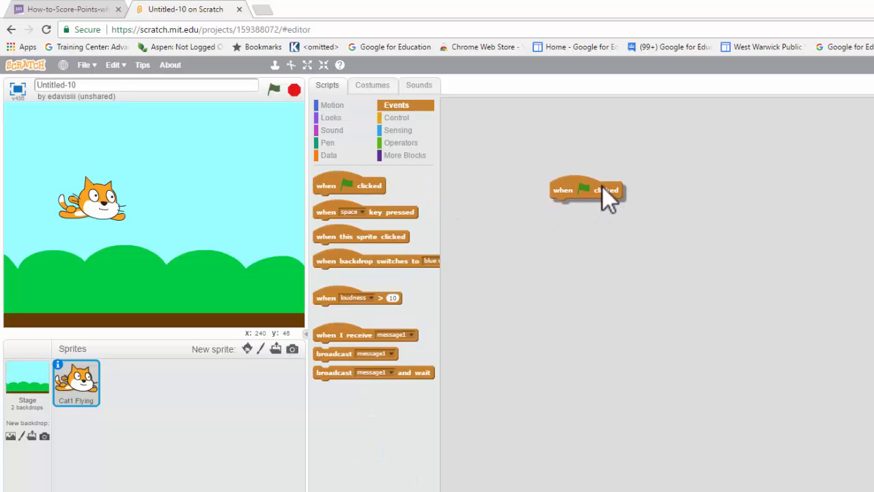
{"action": "mouse_move", "coordinate": [512, 205]}
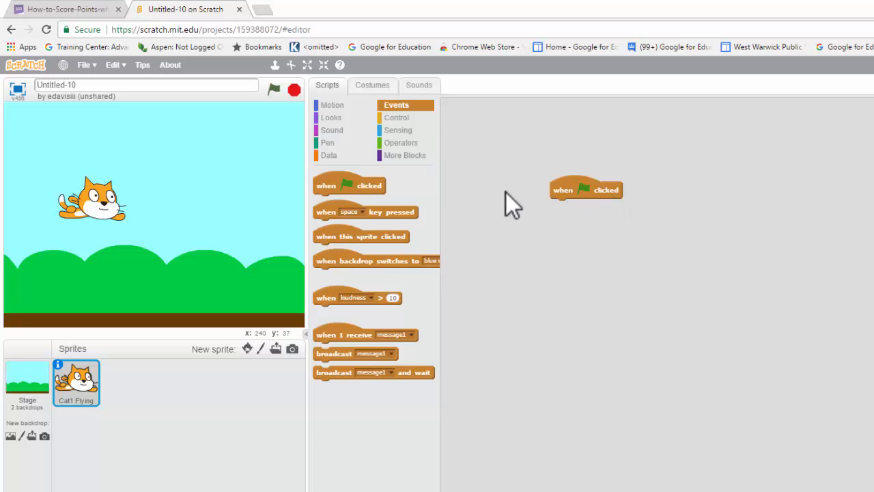
{"action": "mouse_move", "coordinate": [417, 170]}
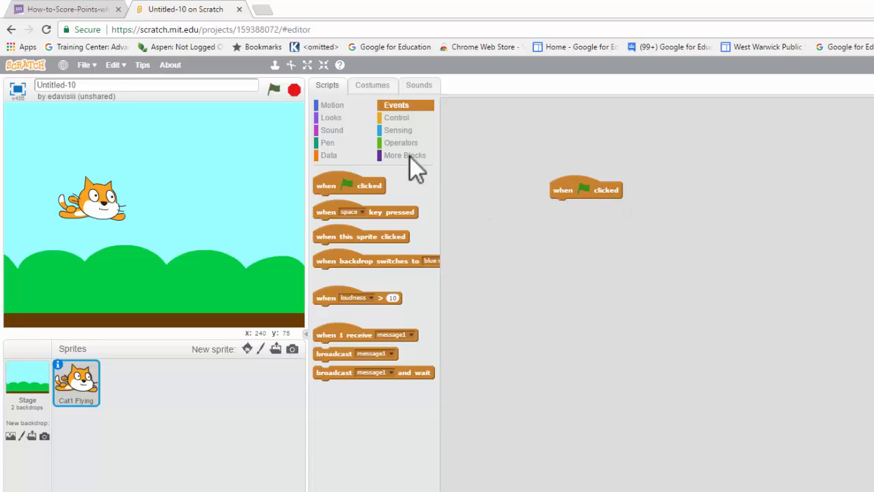
Make the cat point towards the mouse-pointer then move 10 steps, running the script to test it.
{"action": "left_click", "coordinate": [331, 104]}
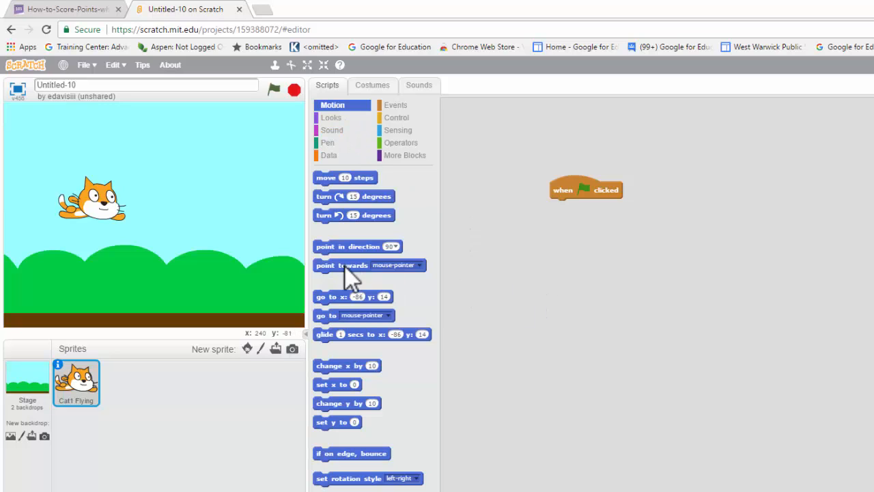
{"action": "left_click_drag", "start_coordinate": [341, 265], "coordinate": [587, 202]}
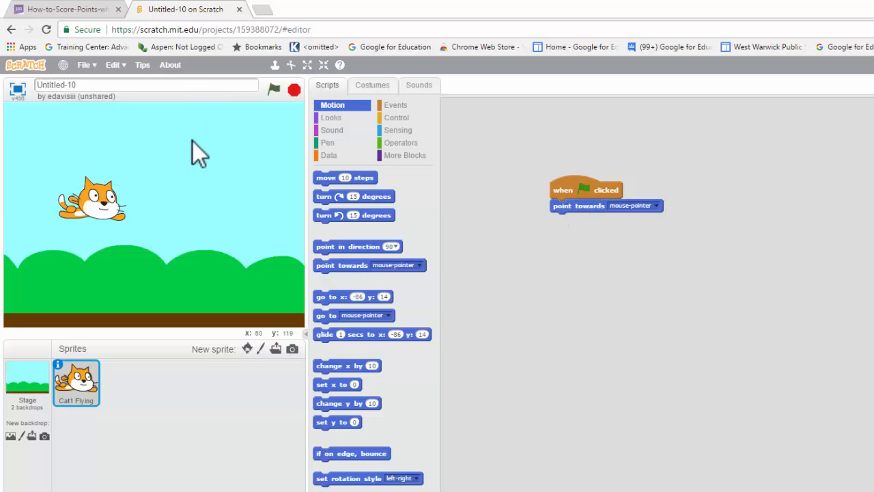
{"action": "left_click", "coordinate": [273, 90]}
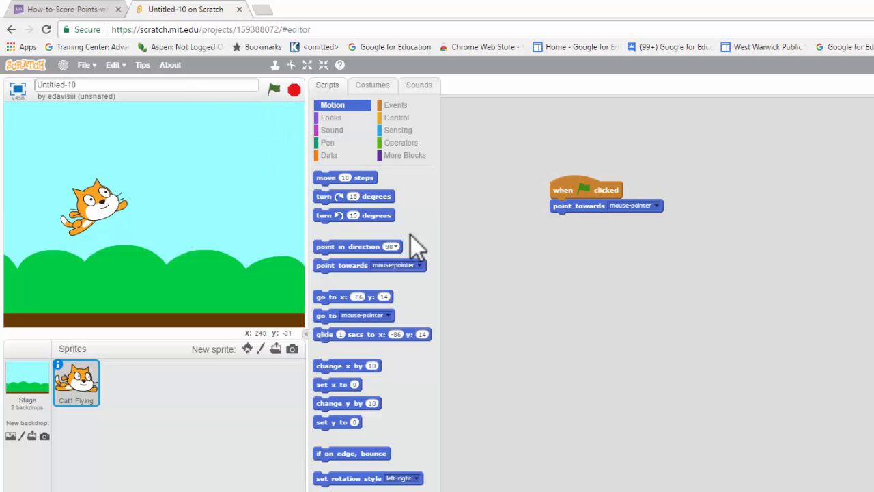
{"action": "mouse_move", "coordinate": [608, 246]}
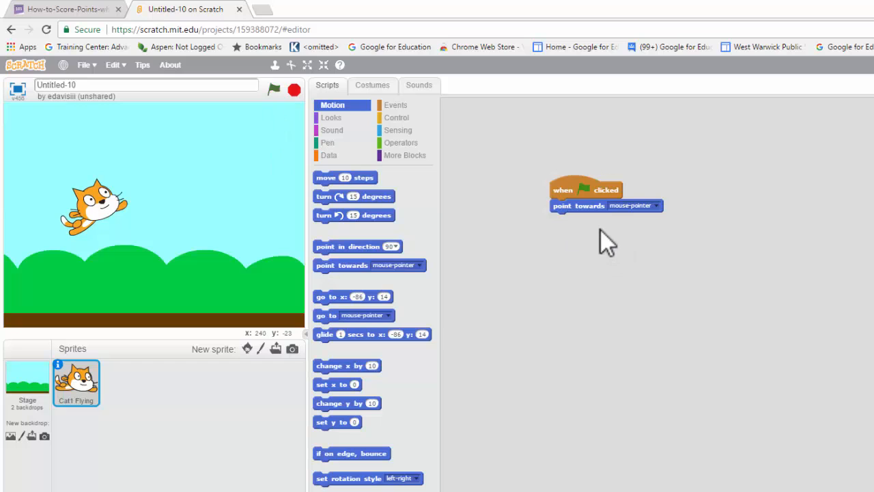
{"action": "mouse_move", "coordinate": [394, 245]}
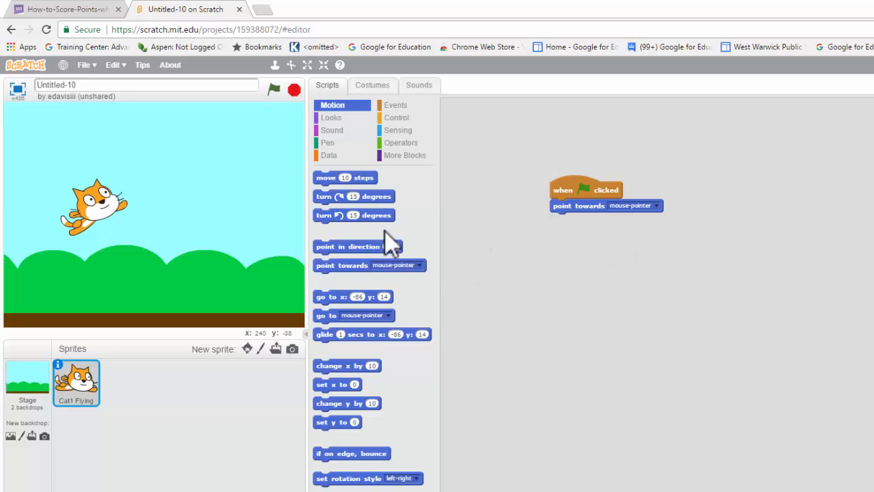
{"action": "left_click_drag", "start_coordinate": [344, 178], "coordinate": [590, 232]}
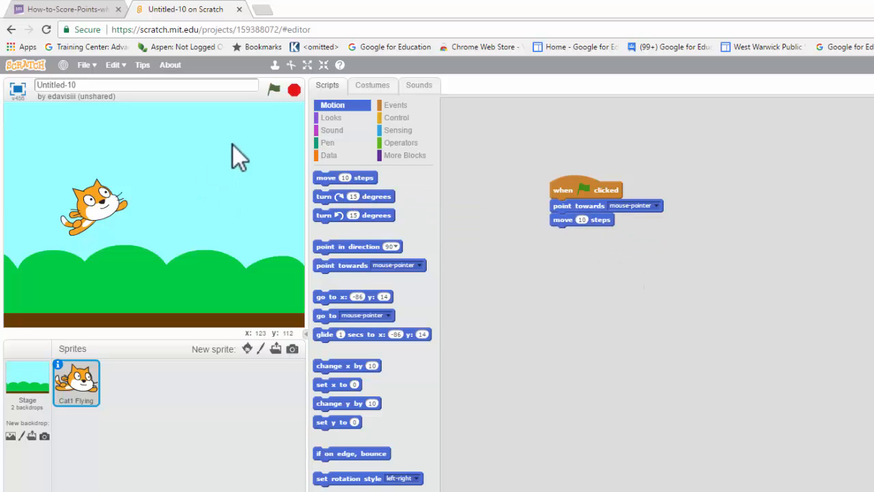
{"action": "left_click", "coordinate": [273, 90]}
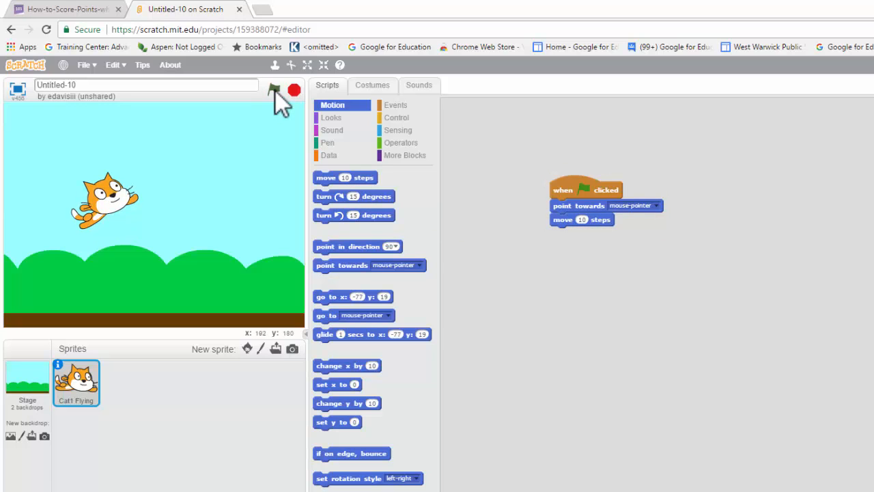
{"action": "left_click", "coordinate": [273, 90]}
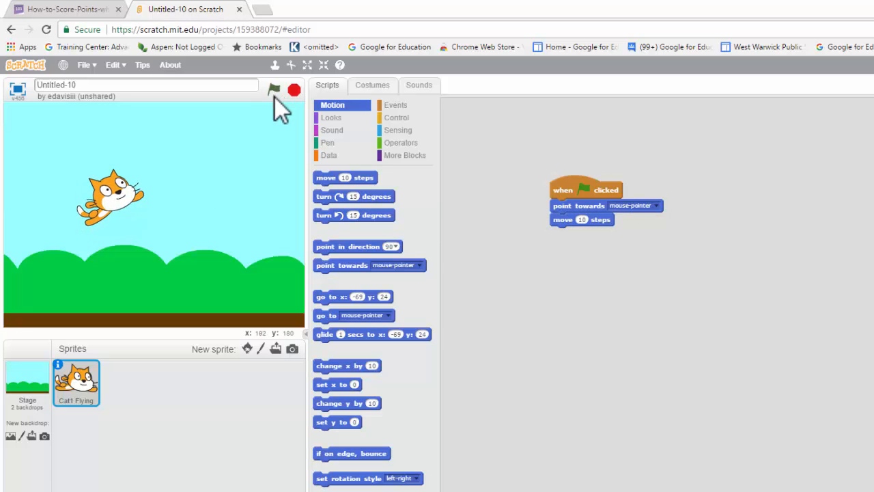
Wrap the point-towards and move blocks in a forever loop and run it to test continuous movement.
{"action": "left_click", "coordinate": [396, 118]}
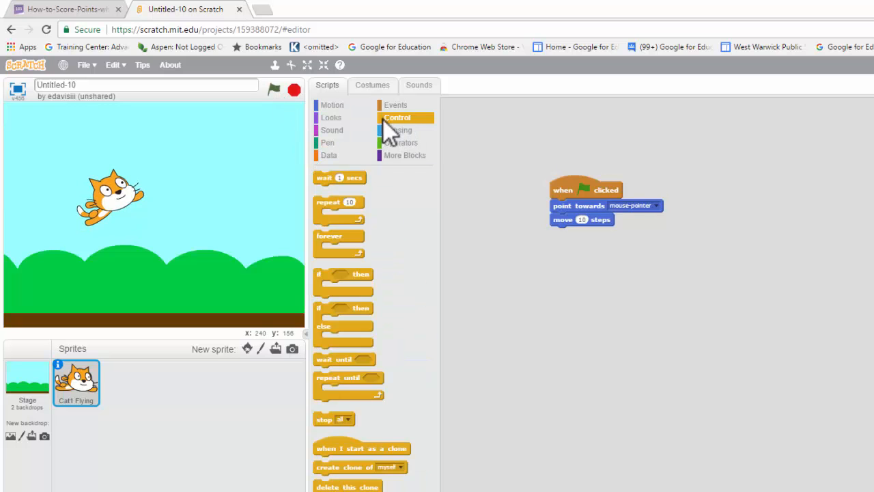
{"action": "left_click_drag", "start_coordinate": [339, 235], "coordinate": [464, 217]}
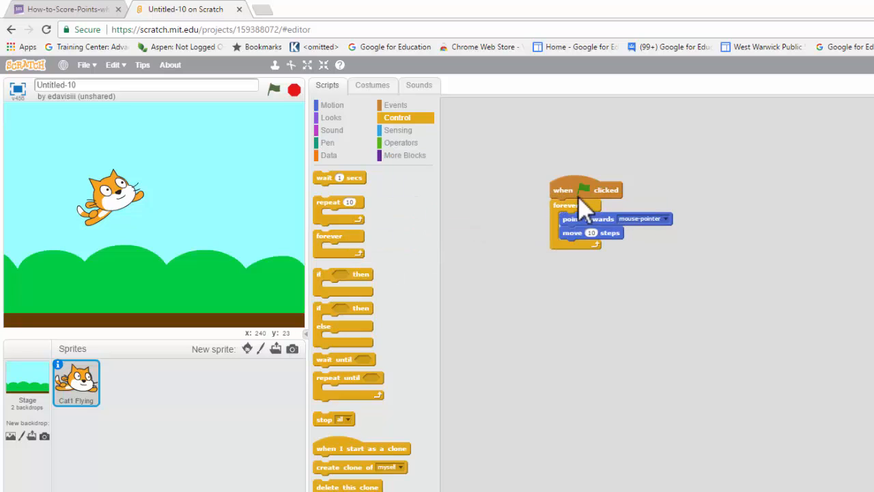
{"action": "left_click", "coordinate": [273, 90]}
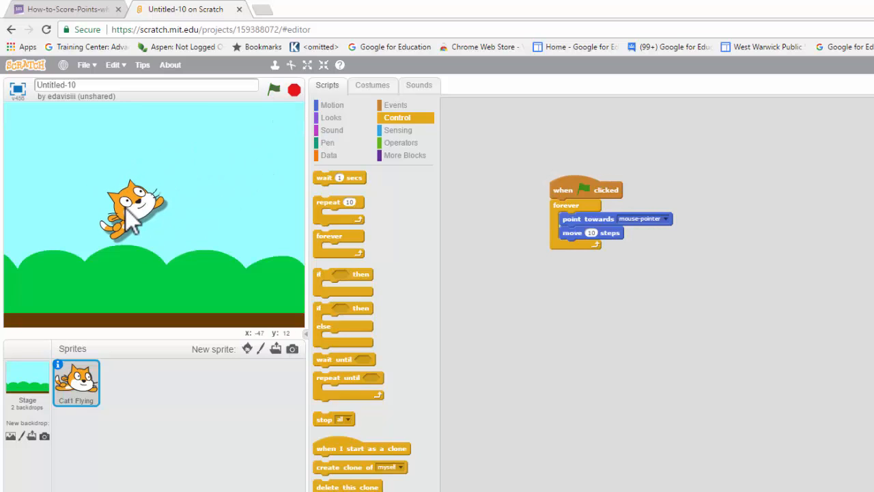
{"action": "mouse_move", "coordinate": [311, 144]}
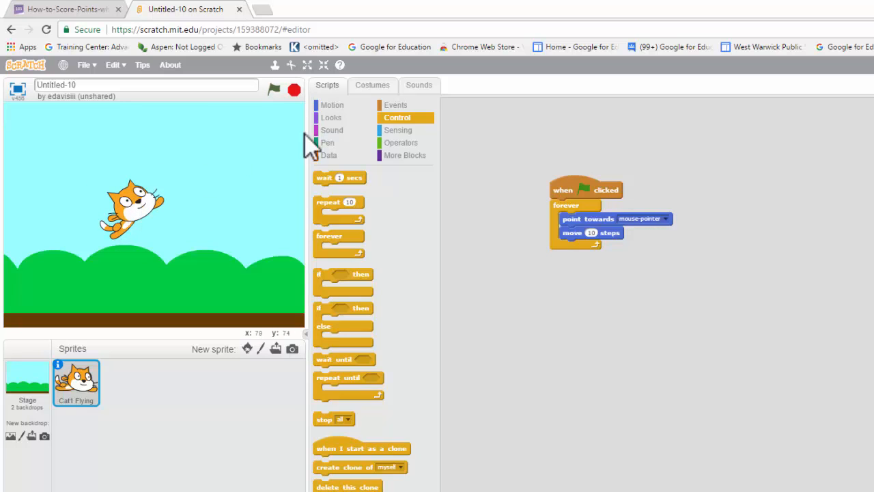
Add 'if on edge, bounce' and 'set rotation style all around' inside the forever loop.
{"action": "left_click", "coordinate": [333, 103]}
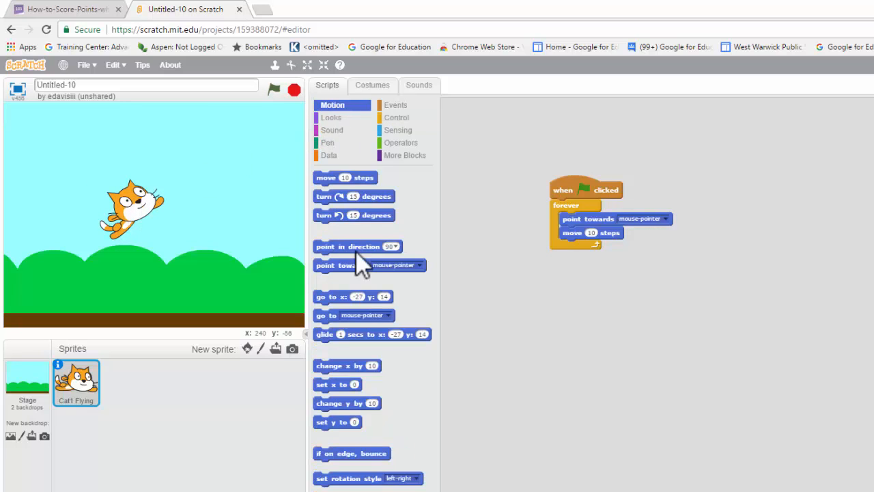
{"action": "left_click_drag", "start_coordinate": [351, 453], "coordinate": [526, 323]}
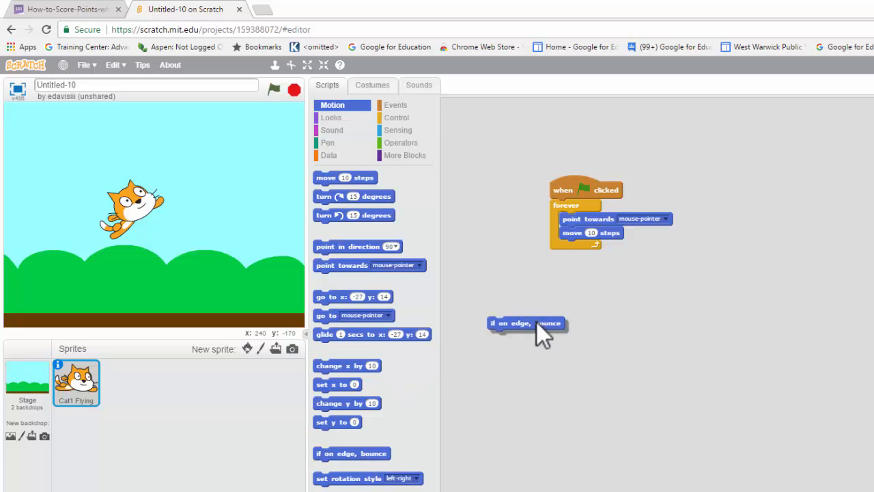
{"action": "left_click_drag", "start_coordinate": [526, 322], "coordinate": [598, 246]}
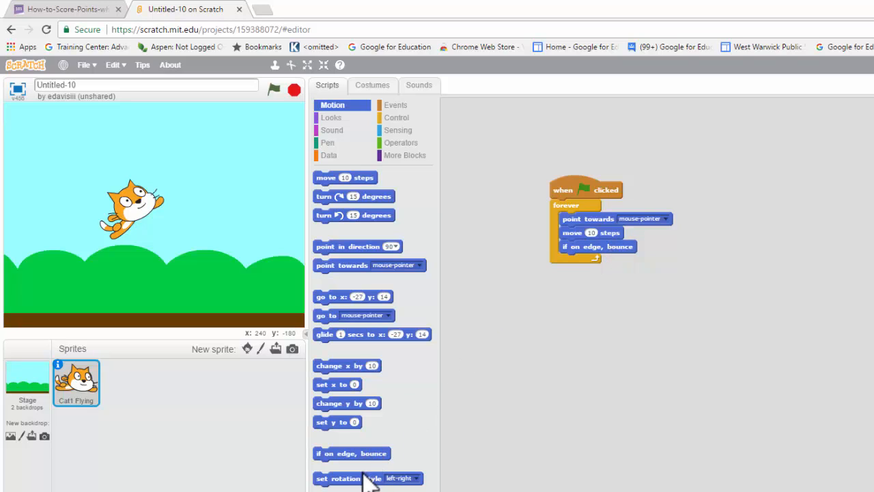
{"action": "left_click_drag", "start_coordinate": [349, 478], "coordinate": [601, 262]}
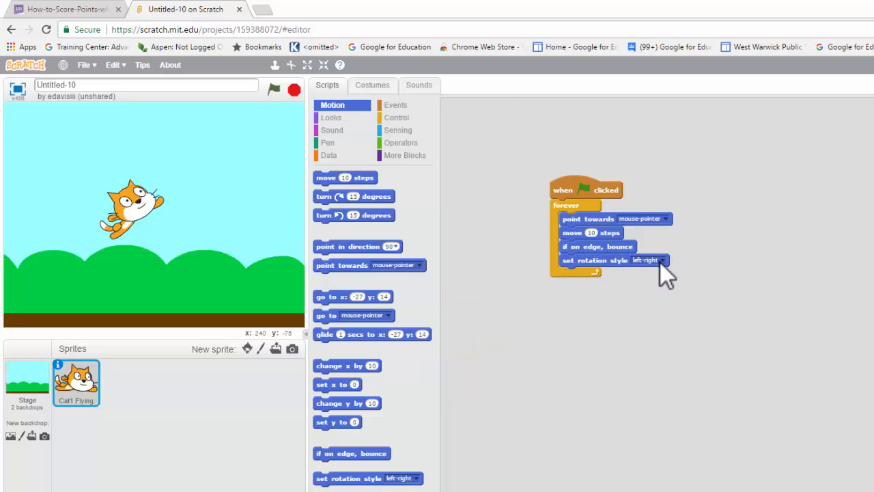
{"action": "left_click", "coordinate": [658, 259]}
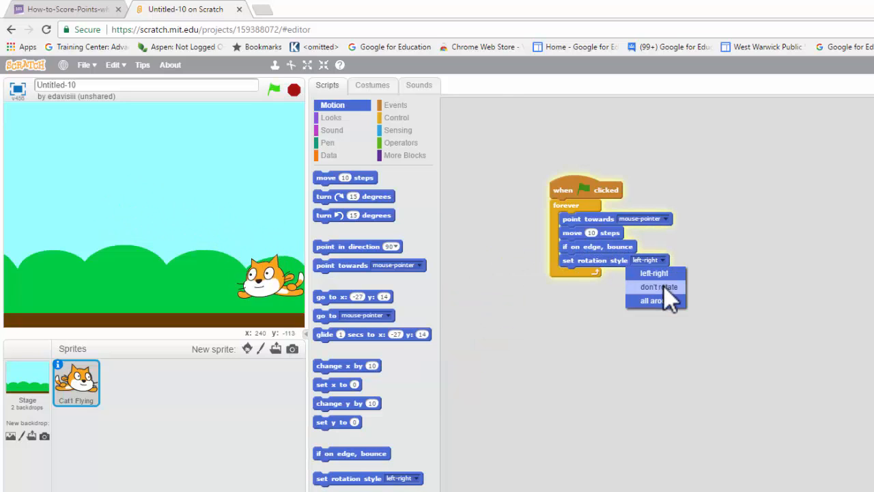
{"action": "left_click", "coordinate": [651, 301]}
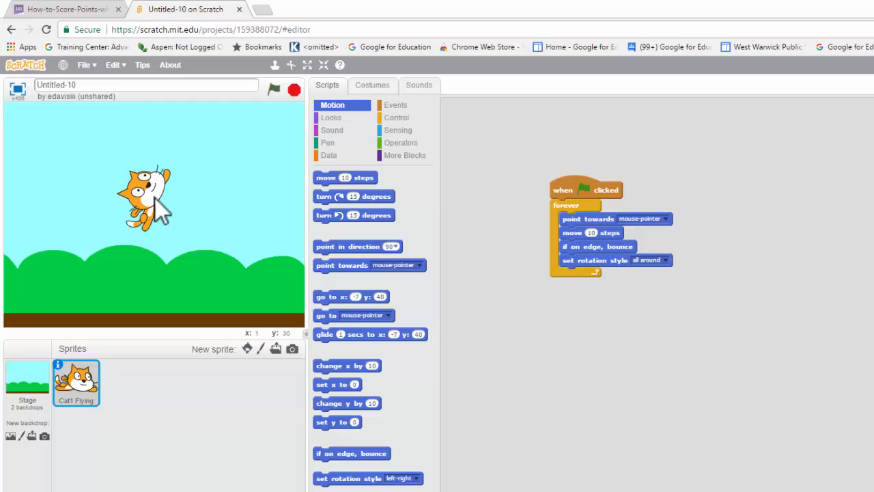
{"action": "mouse_move", "coordinate": [598, 246]}
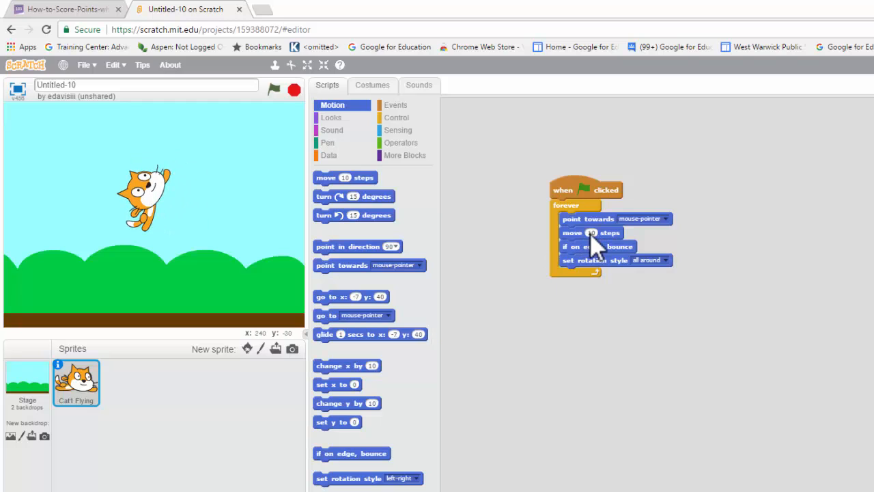
Adjust the move step count, stop the game, and place a 'when this sprite clicked' event beside the script.
{"action": "left_click", "coordinate": [591, 233]}
{"action": "type", "text": "-10"}
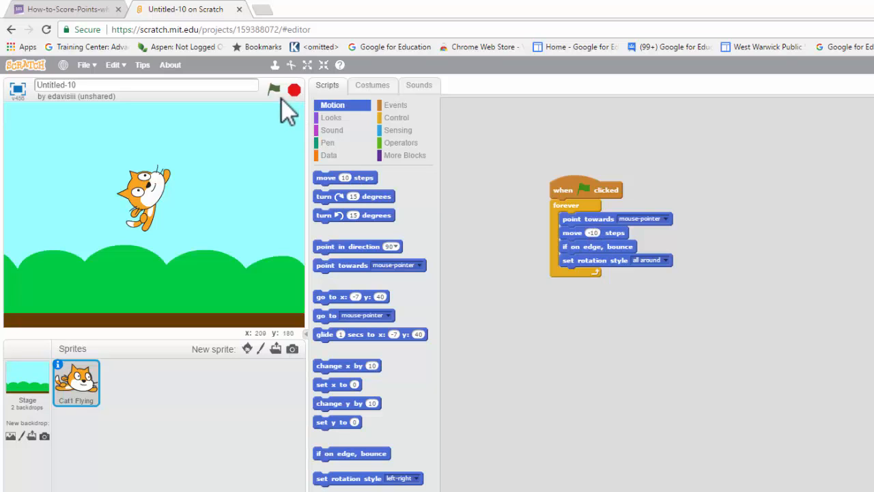
{"action": "left_click", "coordinate": [274, 90]}
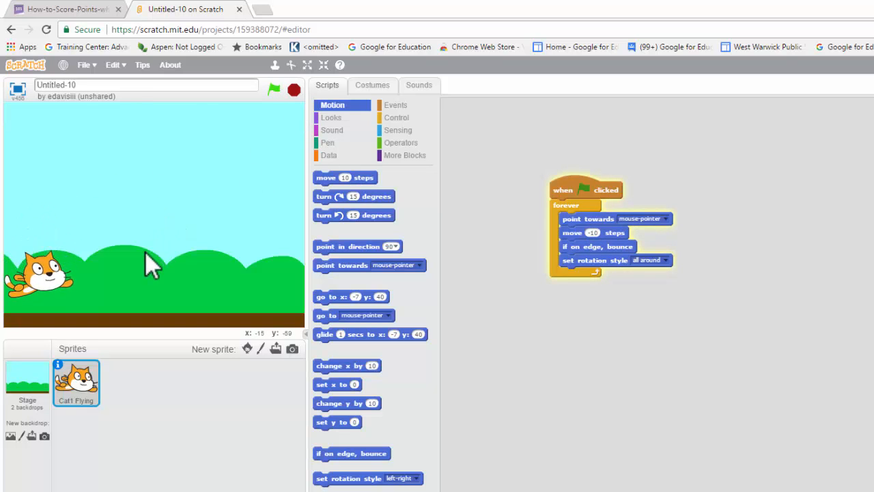
{"action": "left_click", "coordinate": [274, 90]}
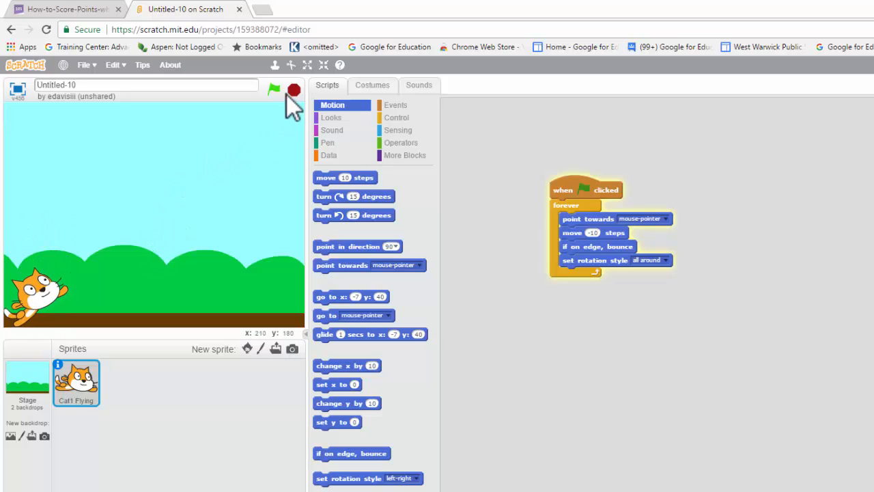
{"action": "left_click", "coordinate": [273, 90]}
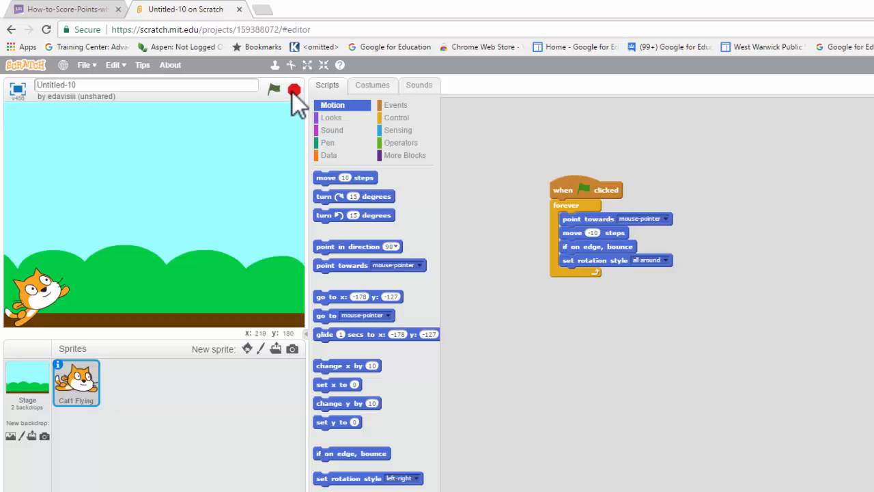
{"action": "mouse_move", "coordinate": [380, 133]}
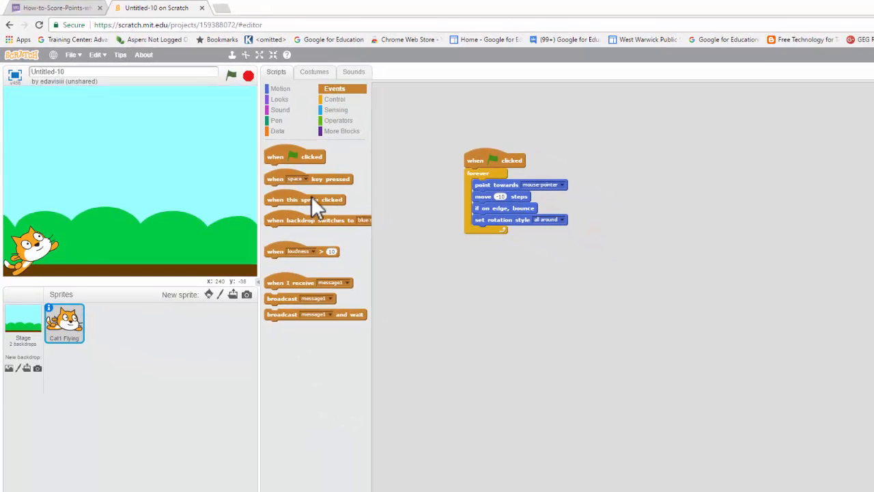
{"action": "left_click_drag", "start_coordinate": [305, 199], "coordinate": [700, 157]}
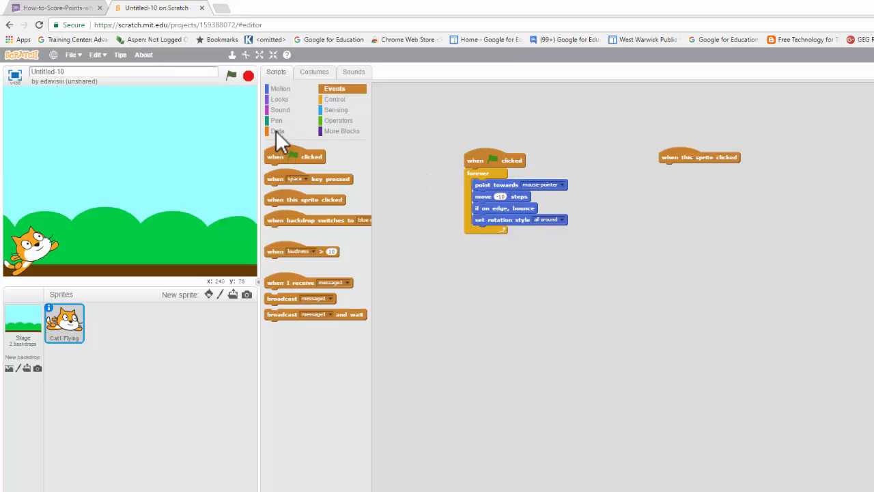
Create a Score variable in Data set to 'For this sprite only'.
{"action": "left_click", "coordinate": [291, 150]}
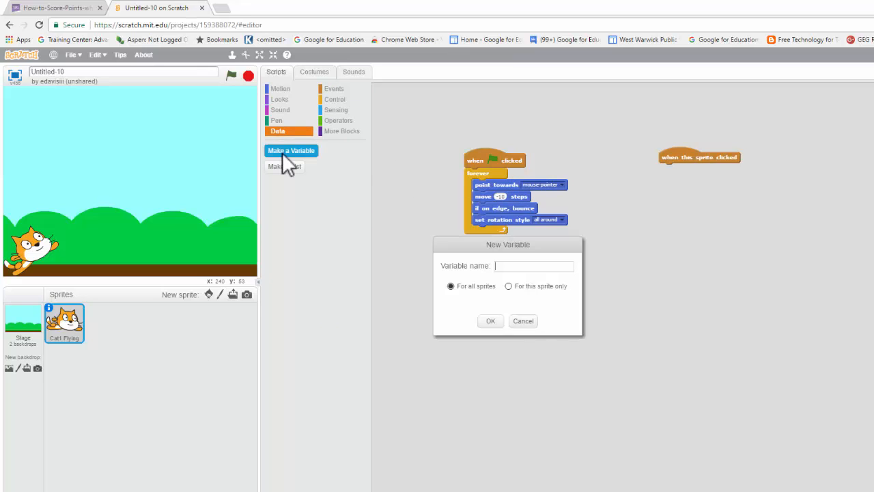
{"action": "left_click", "coordinate": [534, 265]}
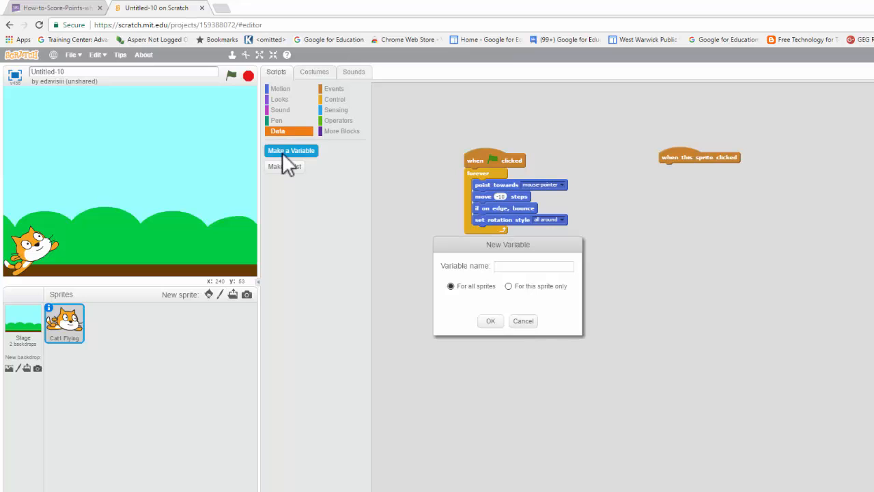
{"action": "type", "text": "Score"}
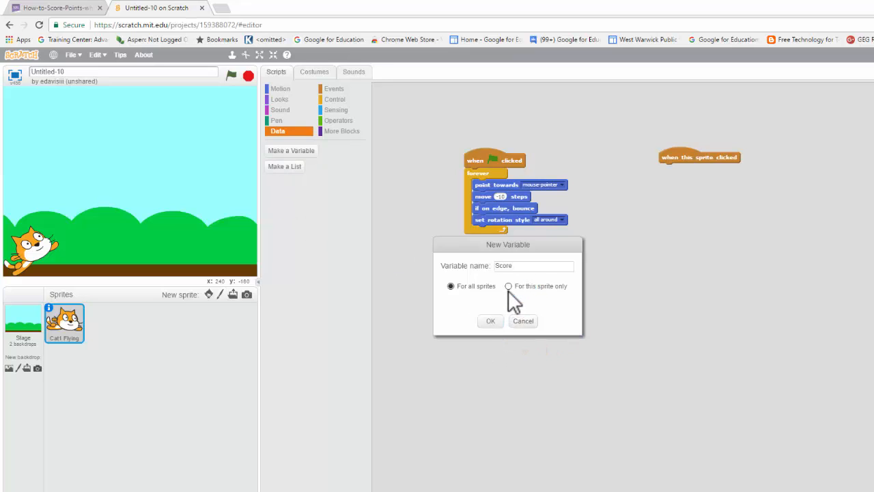
{"action": "left_click", "coordinate": [490, 321]}
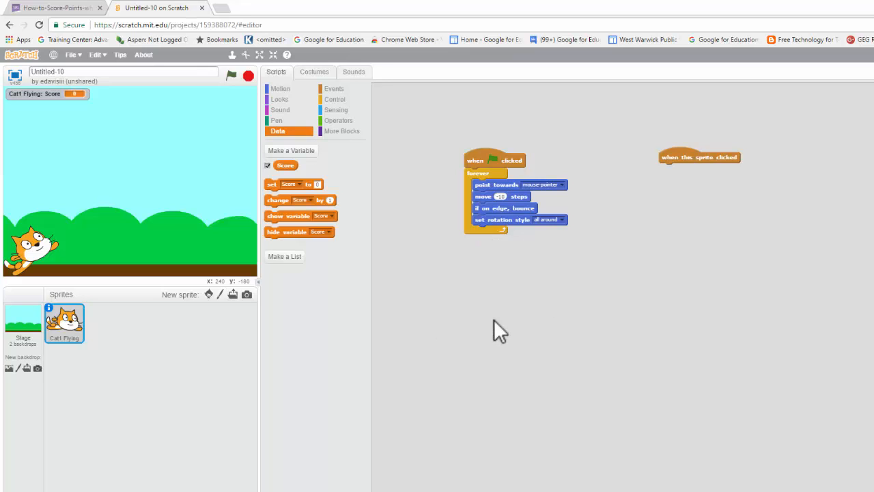
{"action": "mouse_move", "coordinate": [426, 298]}
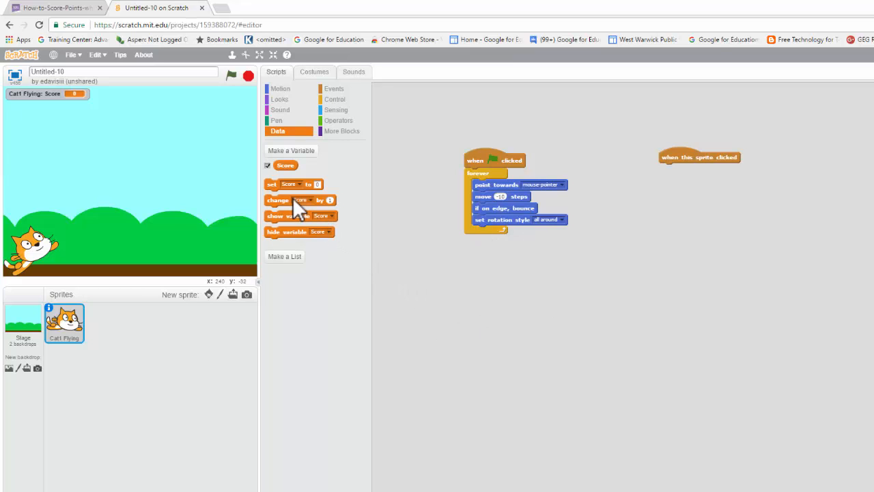
Make the sprite-clicked script change Score by 1 and then play a sound.
{"action": "left_click_drag", "start_coordinate": [298, 200], "coordinate": [685, 171]}
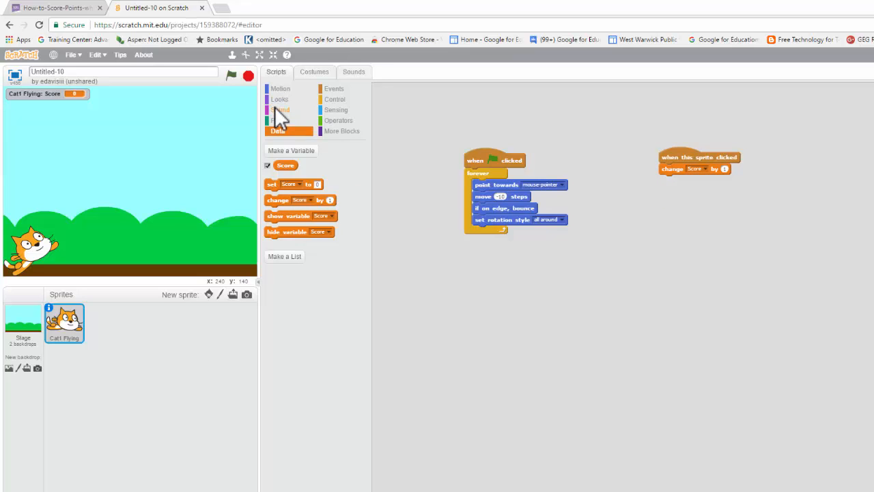
{"action": "left_click", "coordinate": [280, 109]}
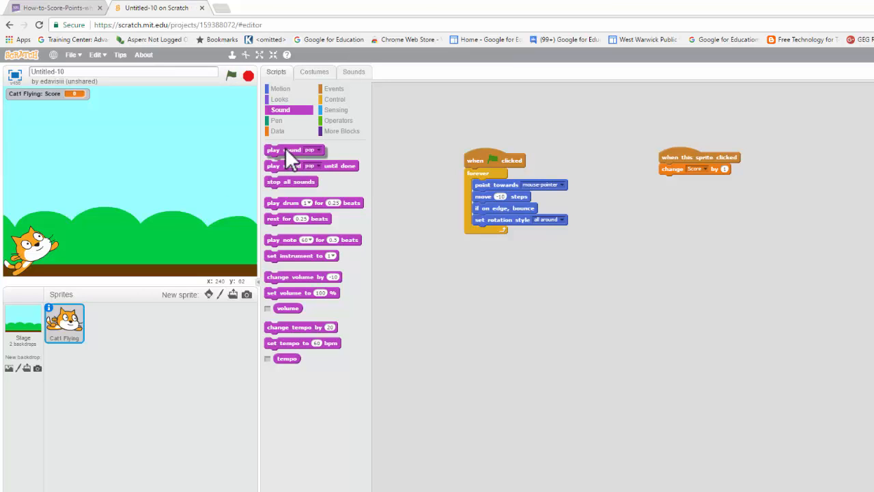
{"action": "left_click_drag", "start_coordinate": [293, 149], "coordinate": [690, 184]}
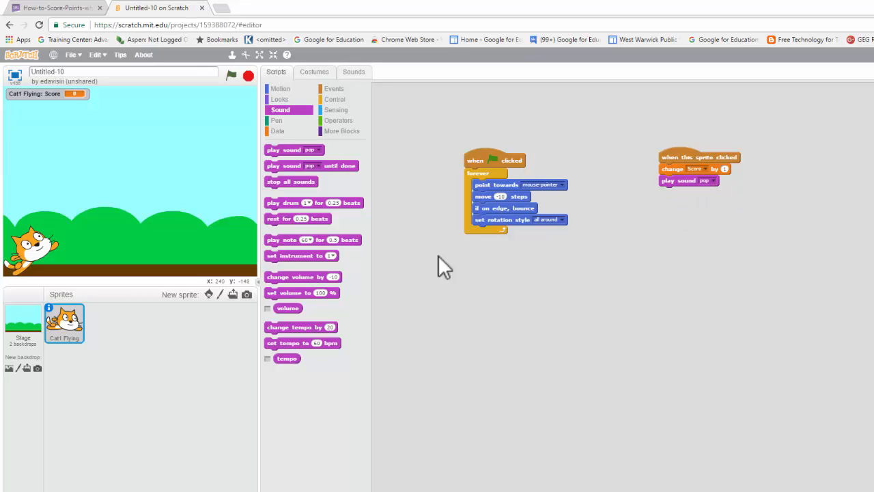
{"action": "left_click", "coordinate": [279, 98]}
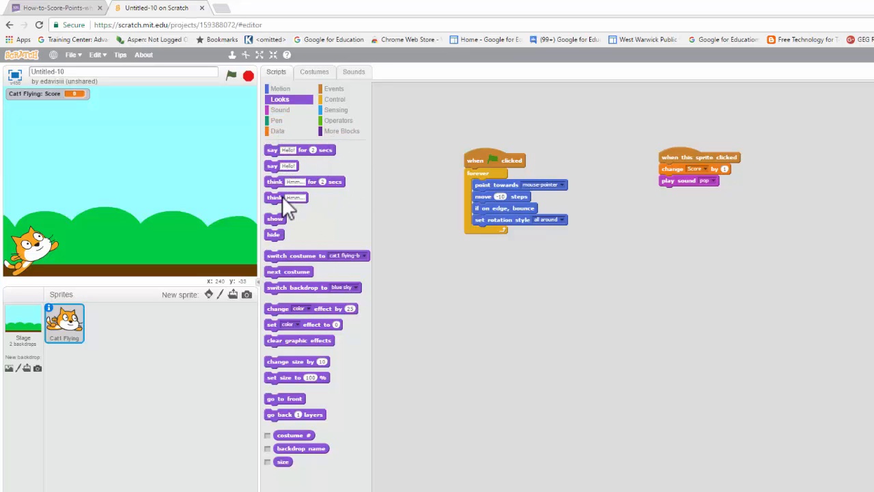
{"action": "left_click", "coordinate": [278, 109]}
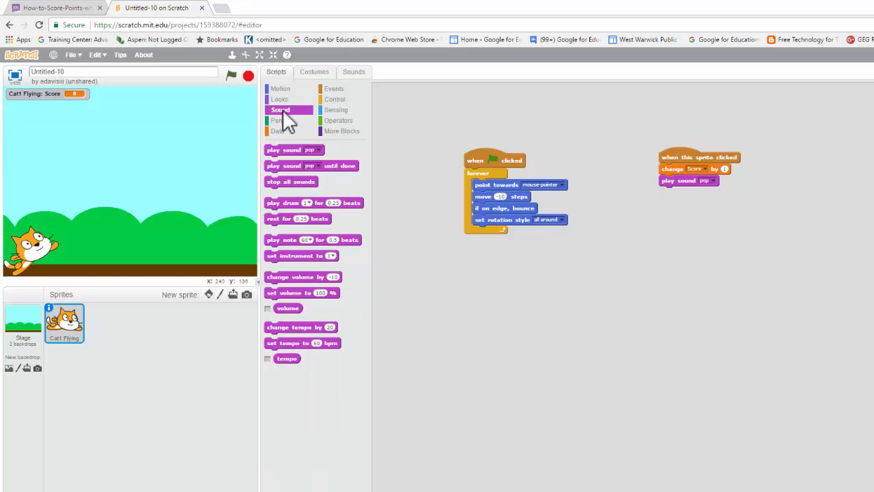
{"action": "left_click", "coordinate": [317, 149]}
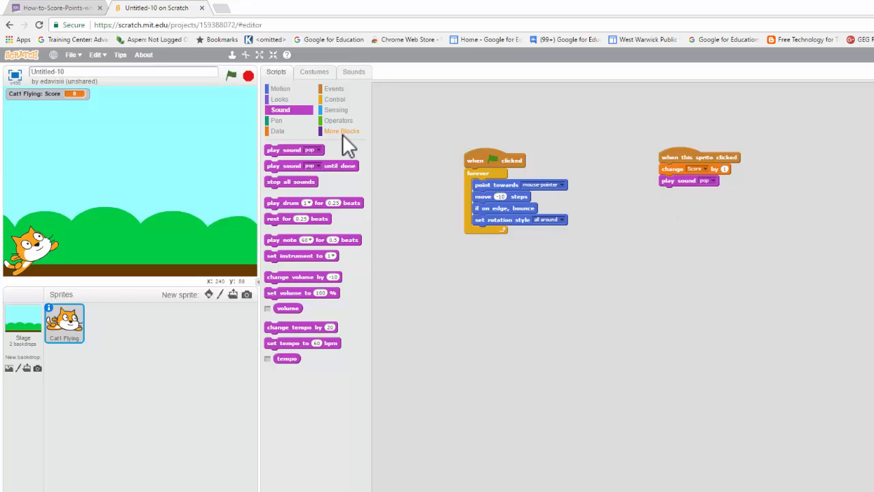
{"action": "mouse_move", "coordinate": [233, 93]}
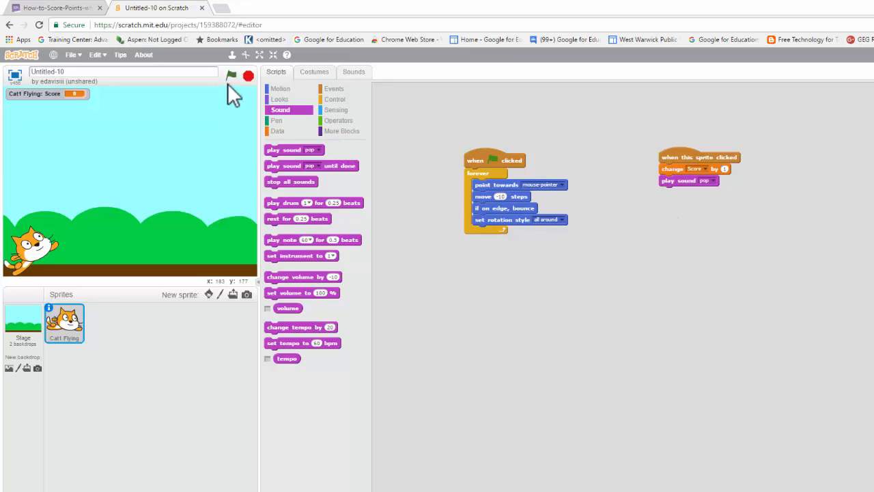
Run the project and watch the cat flee the pointer until it ends up flipped upside down.
{"action": "left_click", "coordinate": [232, 75]}
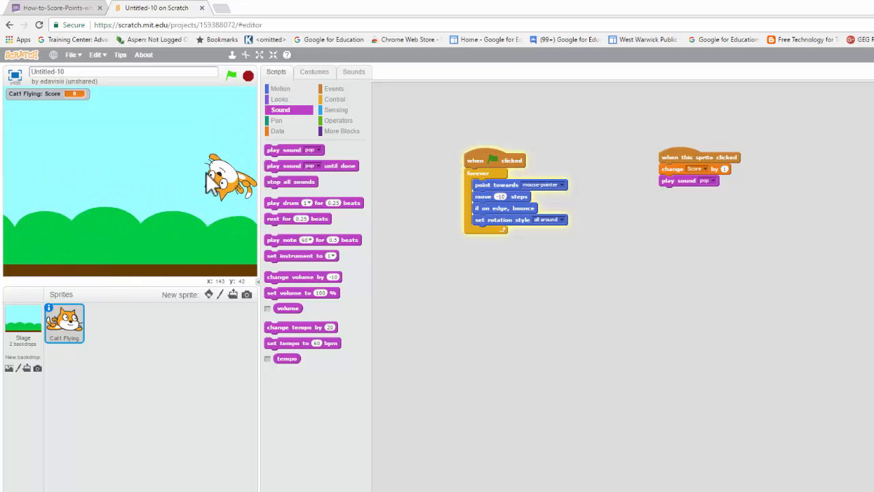
{"action": "left_click_drag", "start_coordinate": [229, 178], "coordinate": [198, 180]}
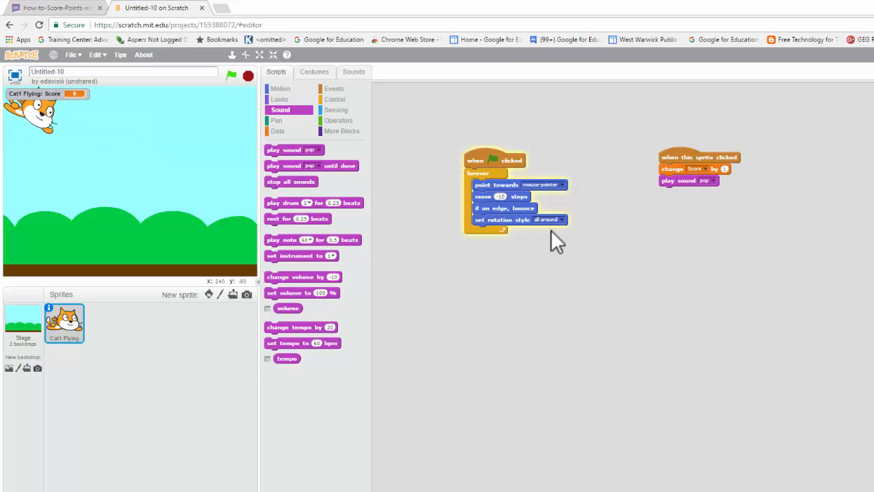
{"action": "mouse_move", "coordinate": [560, 233]}
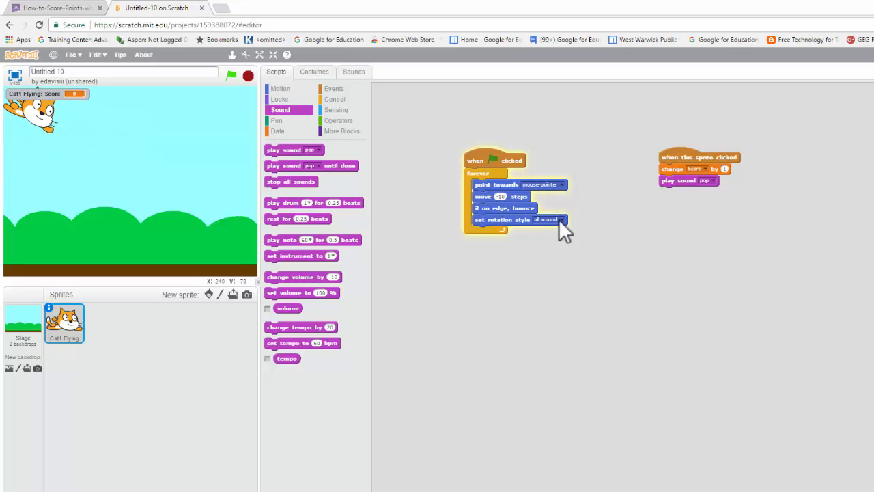
Switch the rotation style to left-right, return it to all around, and run the game again.
{"action": "left_click", "coordinate": [546, 218]}
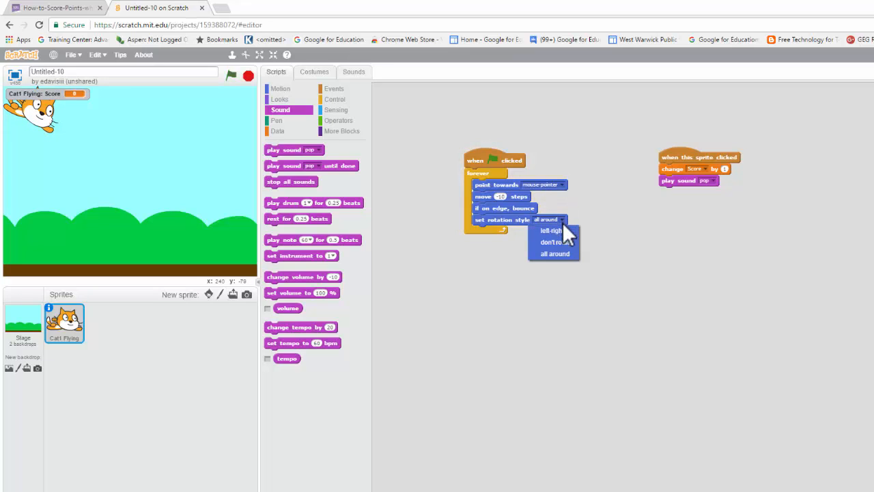
{"action": "left_click", "coordinate": [551, 231]}
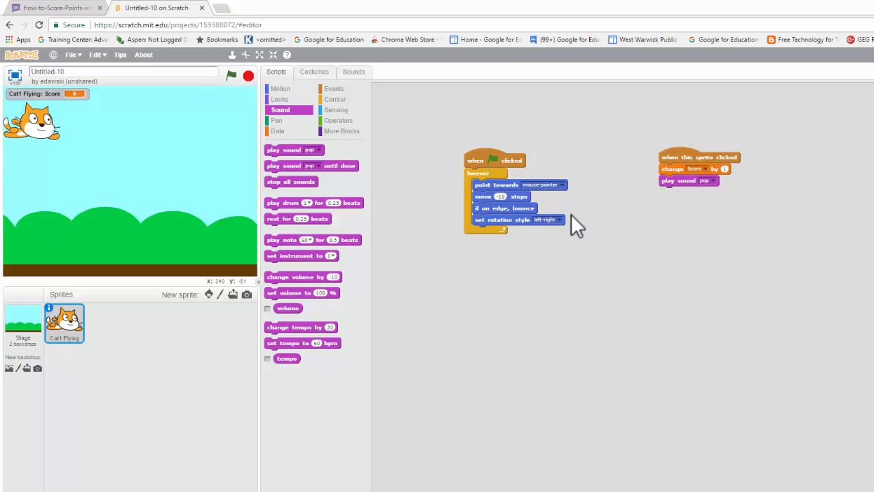
{"action": "left_click", "coordinate": [546, 218]}
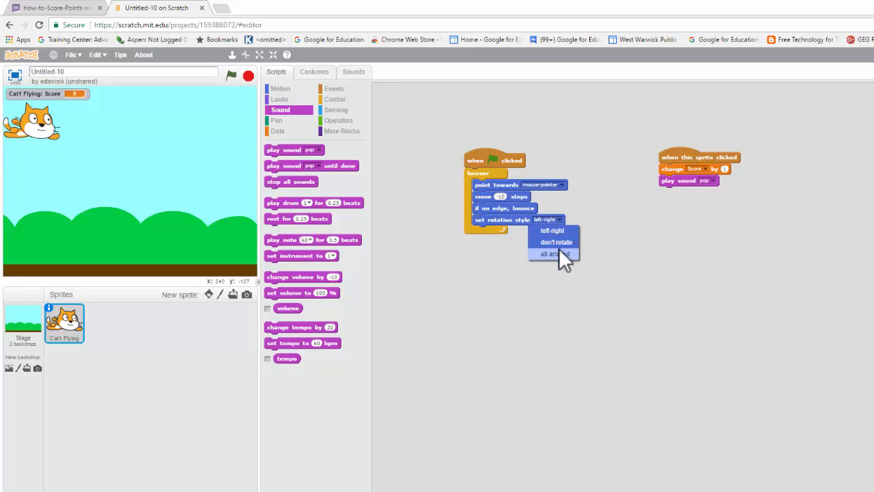
{"action": "left_click", "coordinate": [552, 252]}
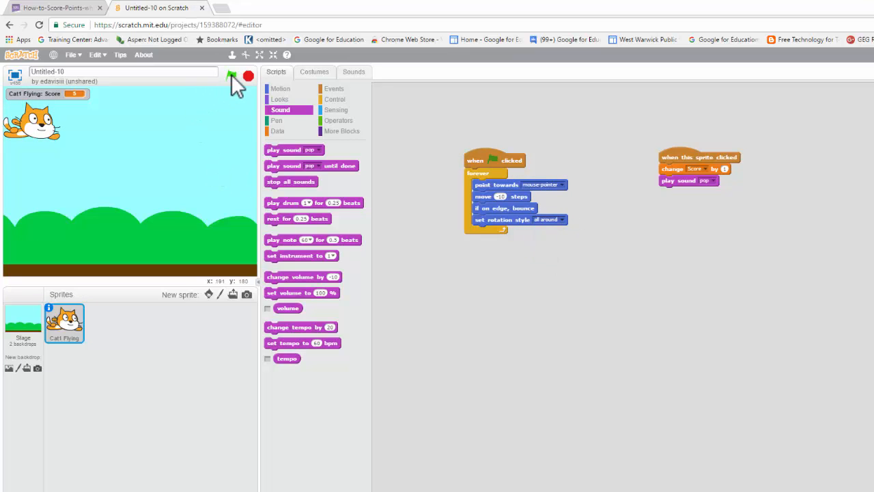
{"action": "left_click", "coordinate": [232, 76]}
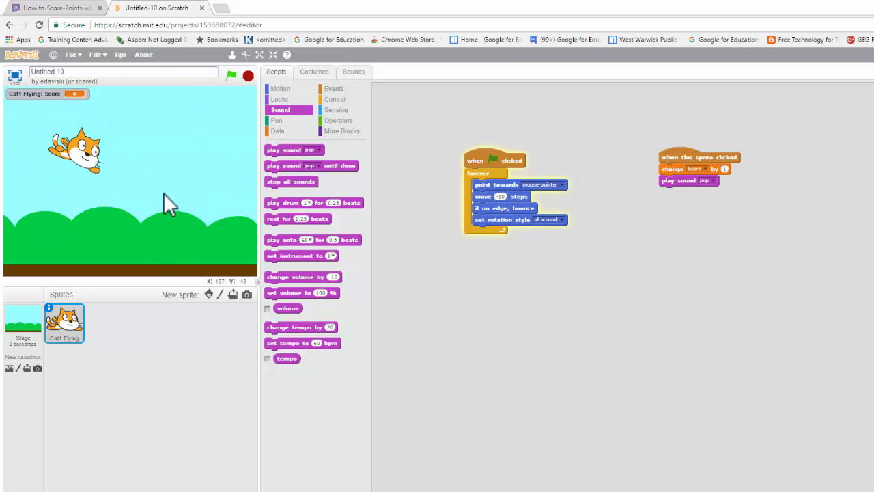